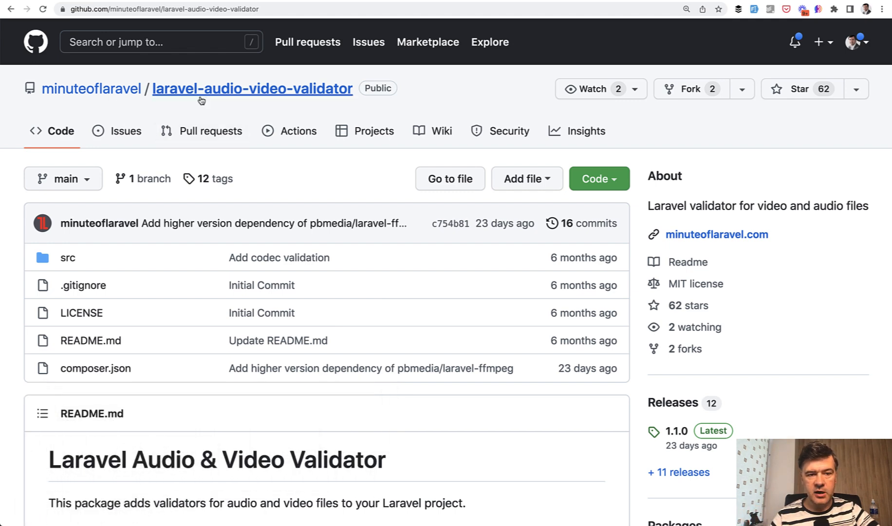
Scroll the laravel-audio-video-validator README through its Validators and Custom error messages sections
scroll("down", 3)
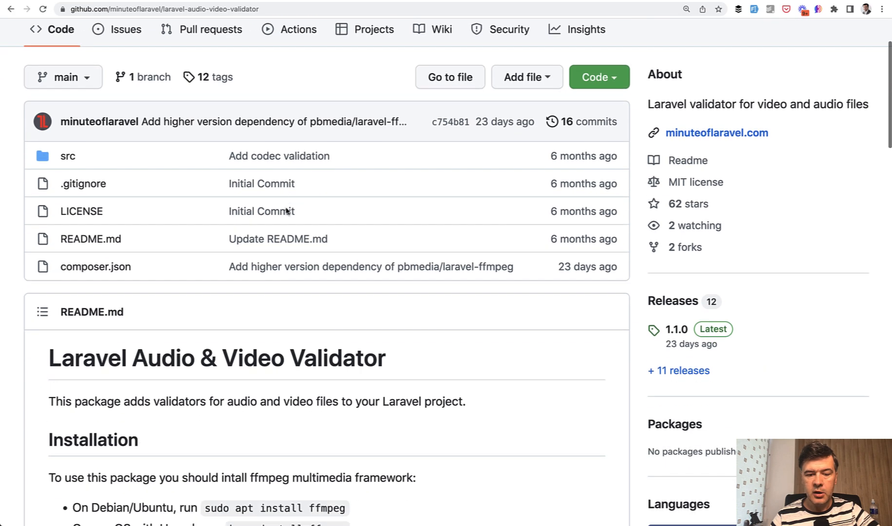
scroll("down", 3)
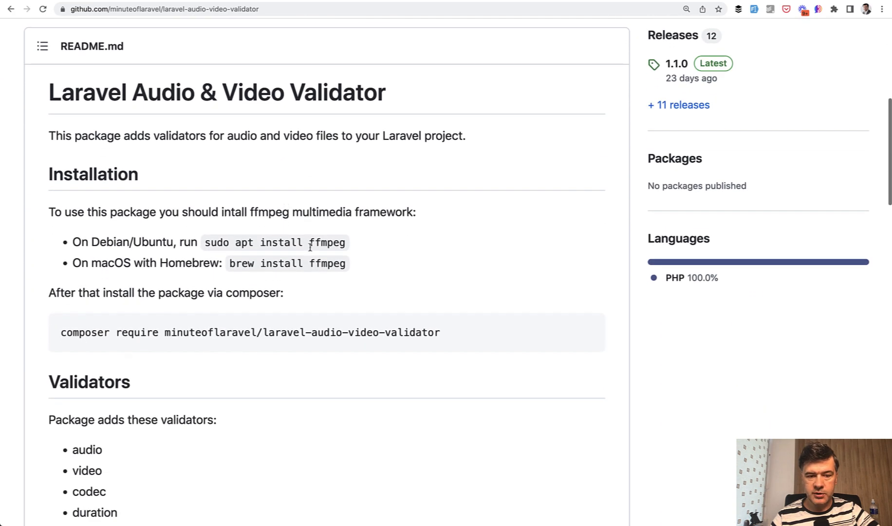
mouse_move(373, 256)
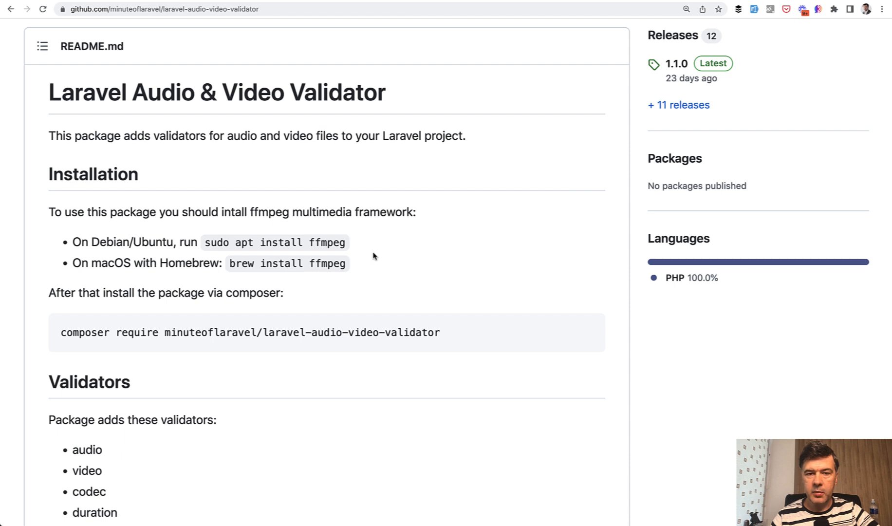
scroll("down", 3)
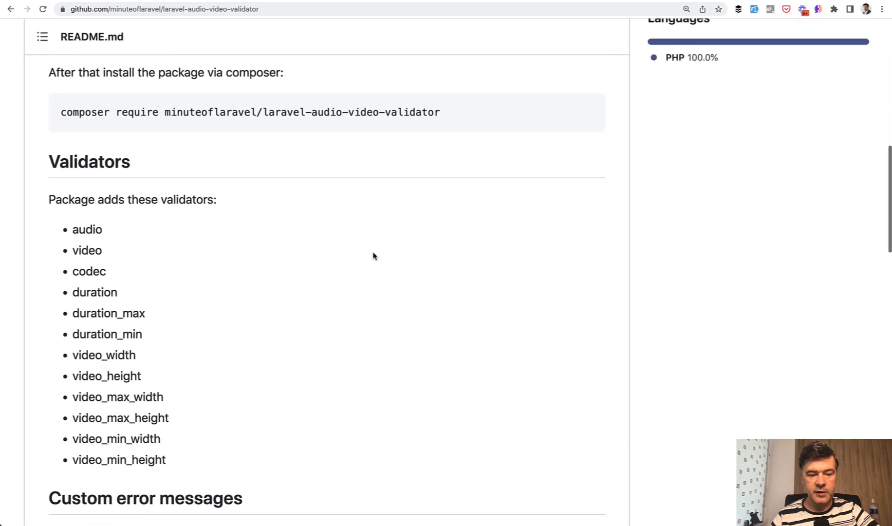
scroll("down", 3)
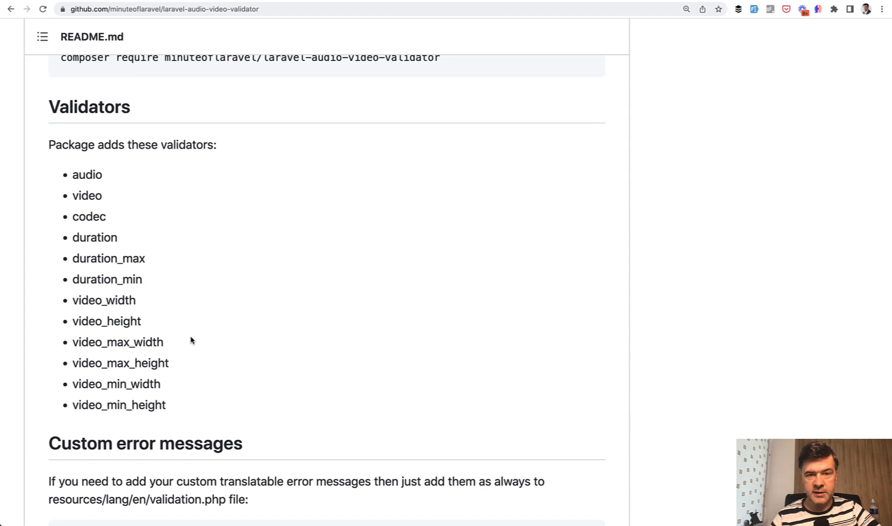
scroll("down", 3)
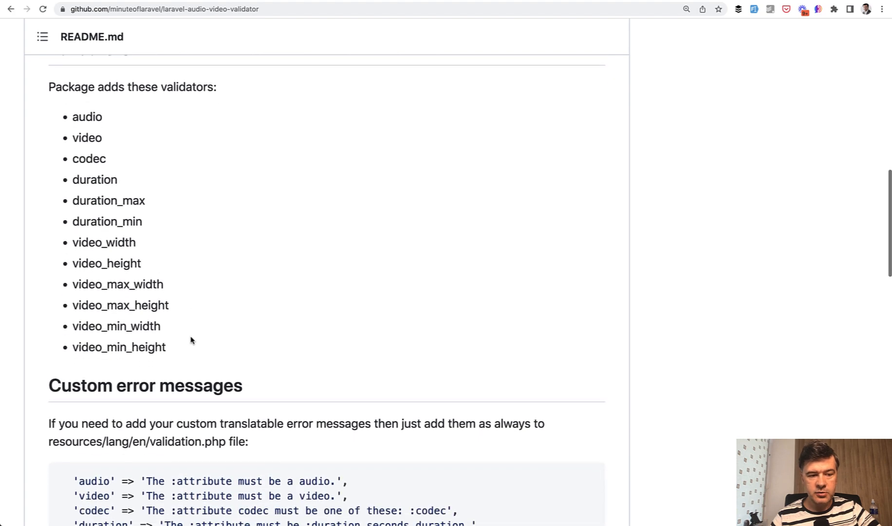
scroll("down", 3)
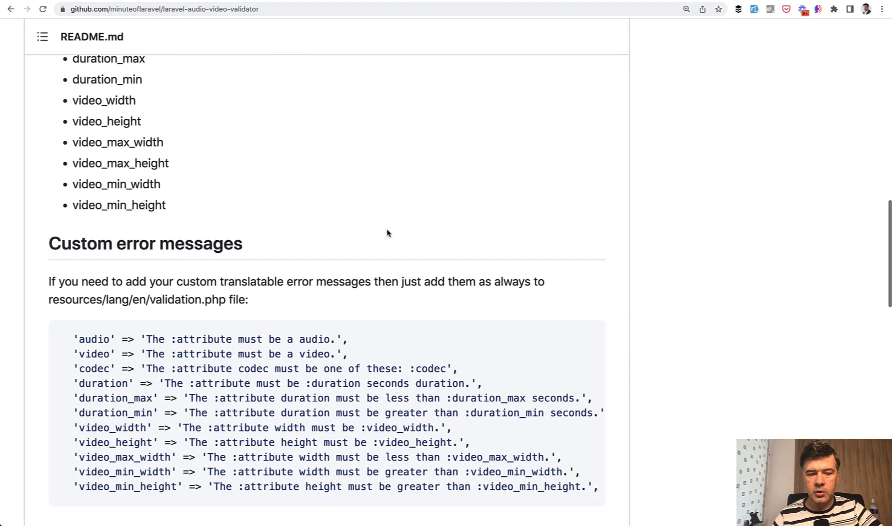
scroll("down", 3)
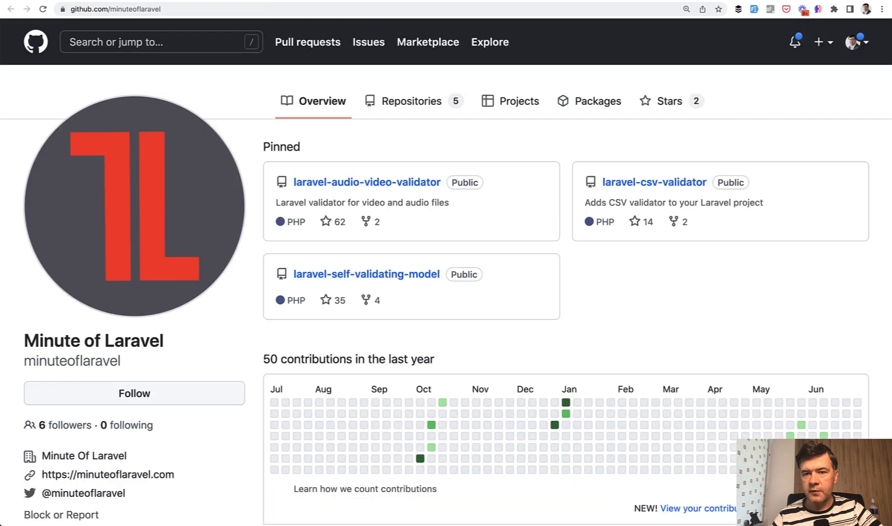
mouse_move(619, 283)
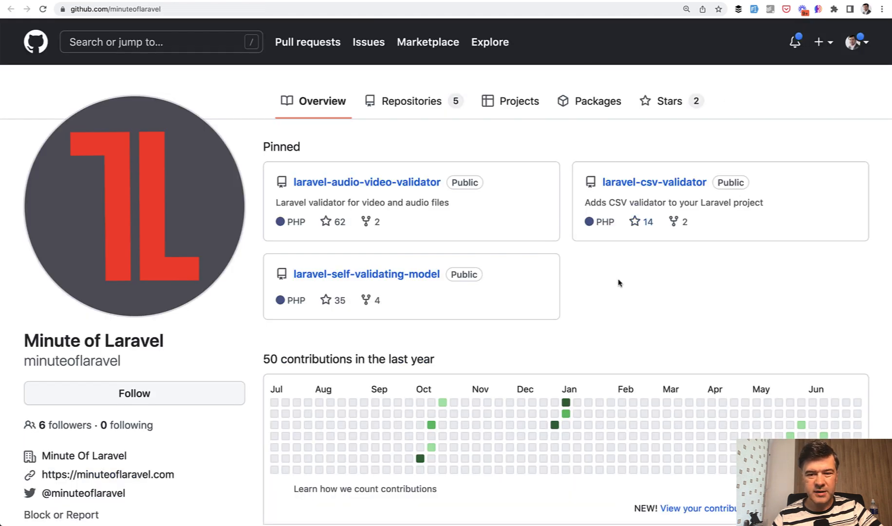
mouse_move(590, 330)
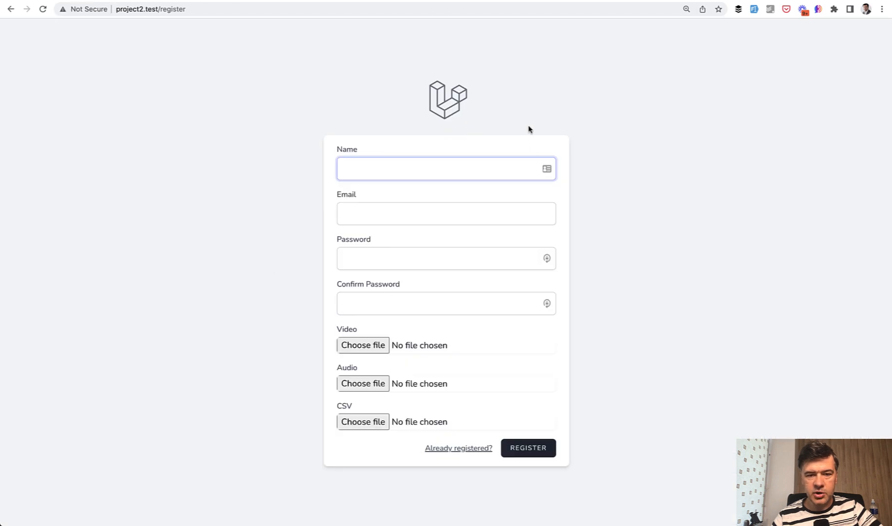
mouse_move(325, 434)
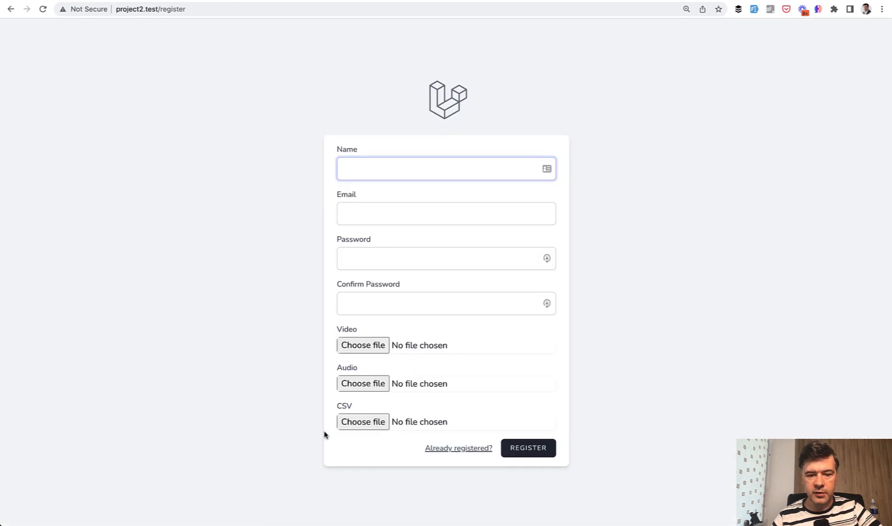
mouse_move(208, 368)
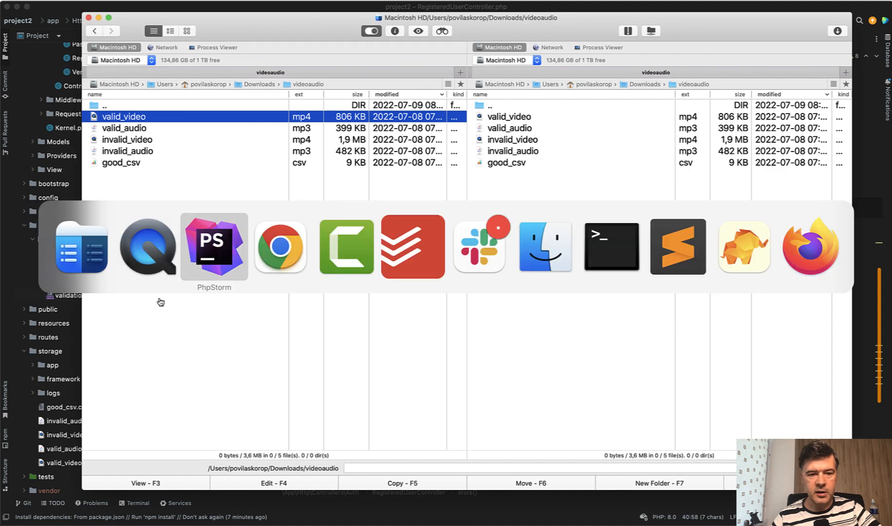
Return to the project2 registration form, now prefilled with test account details
left_click(278, 247)
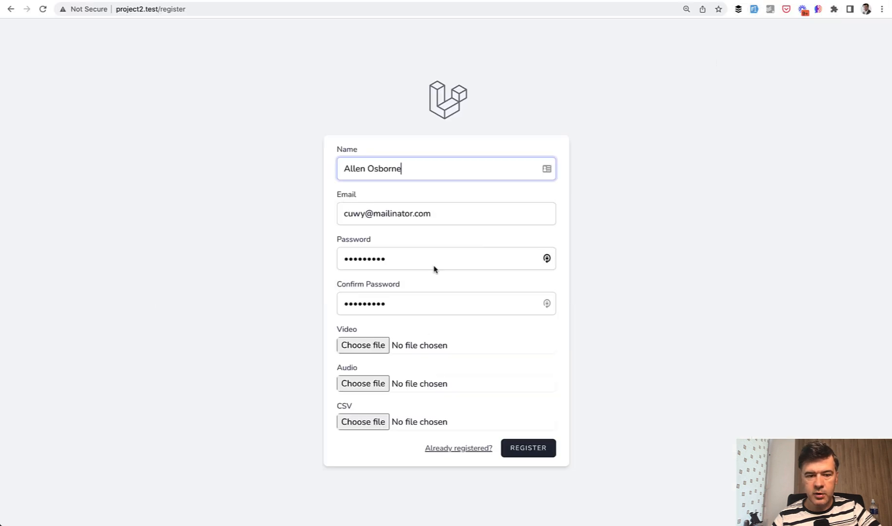
Attach invalid_video.mp4 as the Video and submit the registration, triggering a duration error
left_click(362, 345)
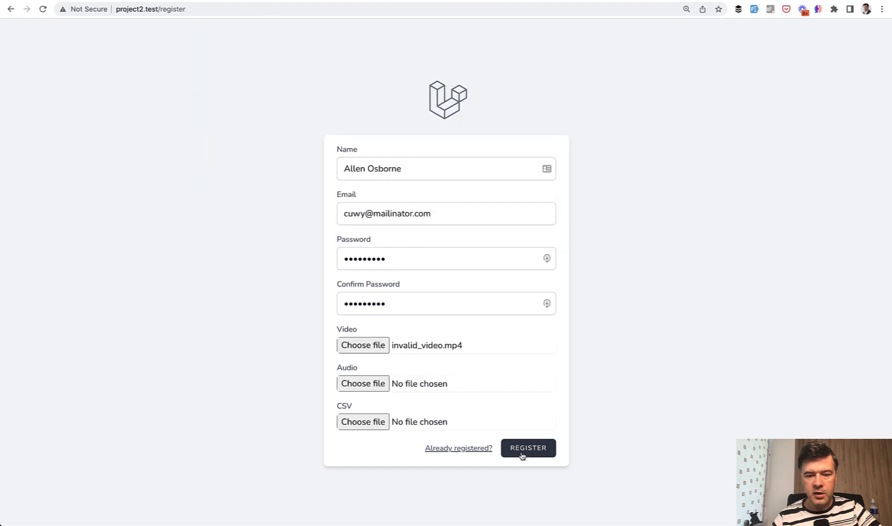
left_click(527, 447)
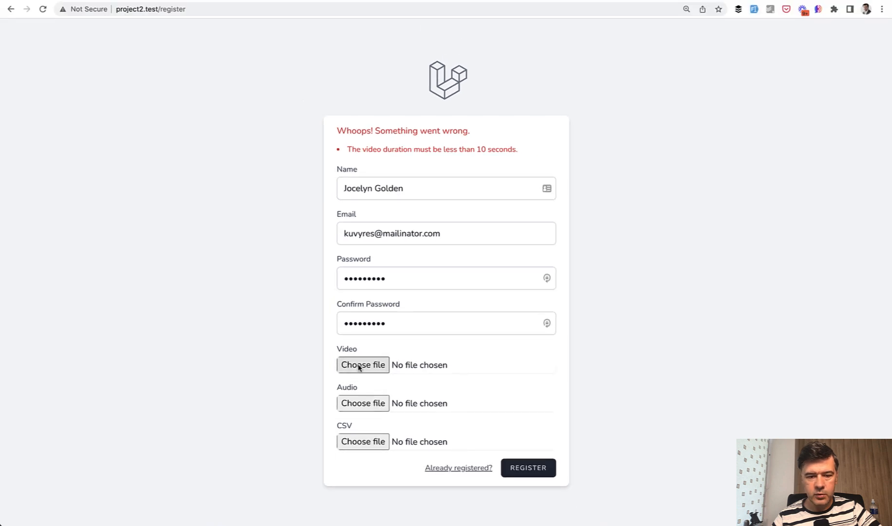
Register with valid_video.mp4, then highlight duration_max:10 in the controller's validate() call
left_click(363, 364)
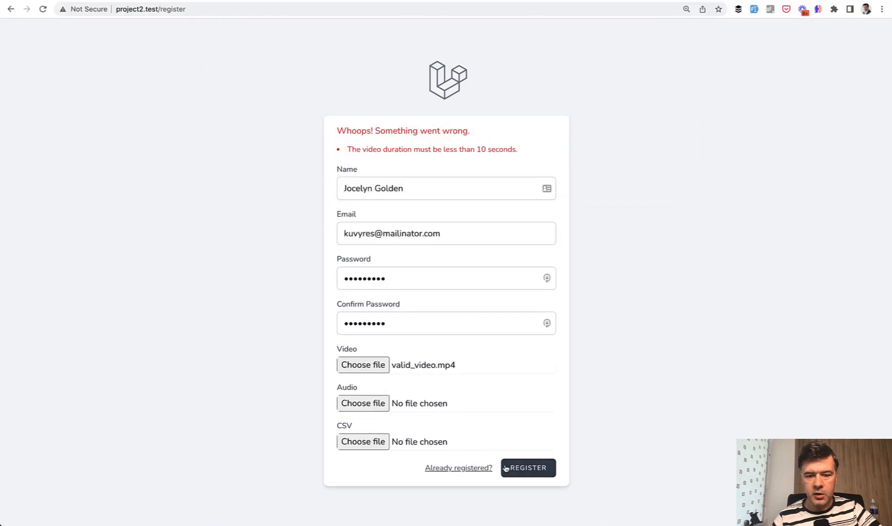
left_click(527, 468)
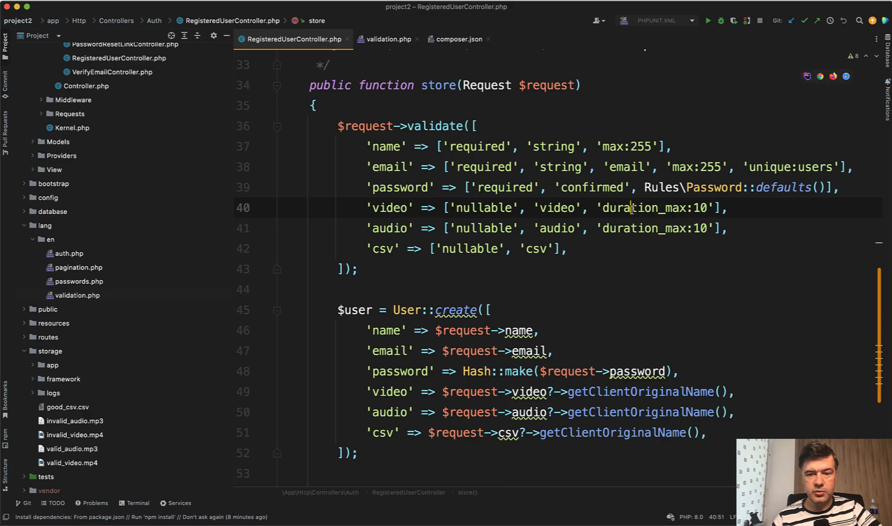
double_click(638, 207)
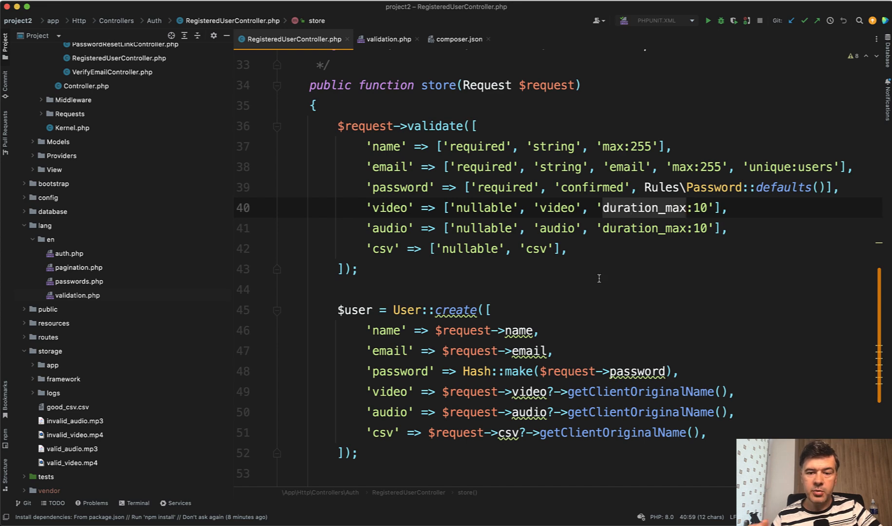